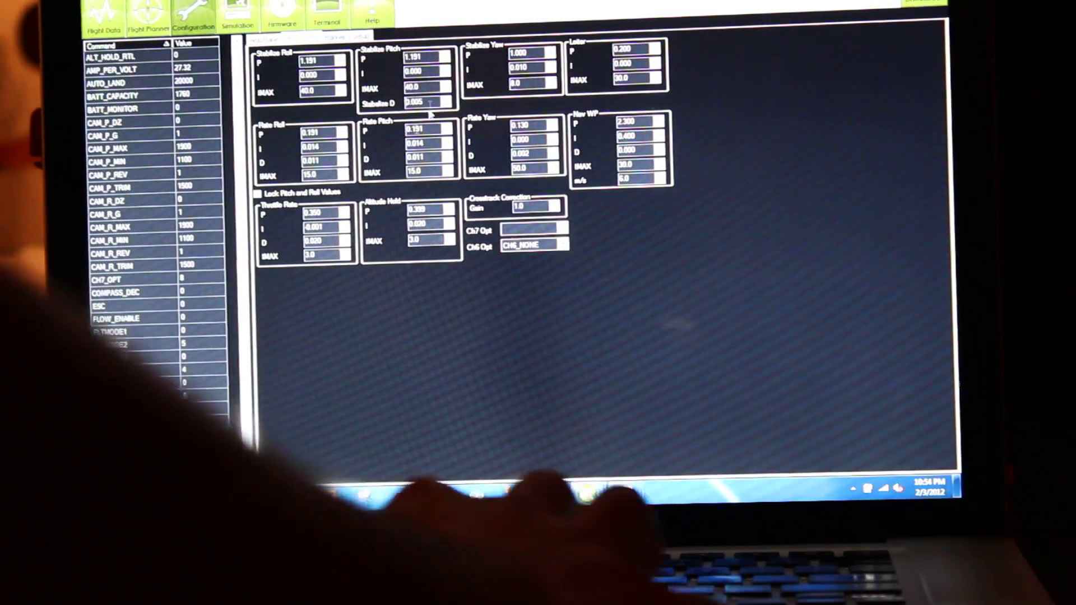
scroll(down, 3)
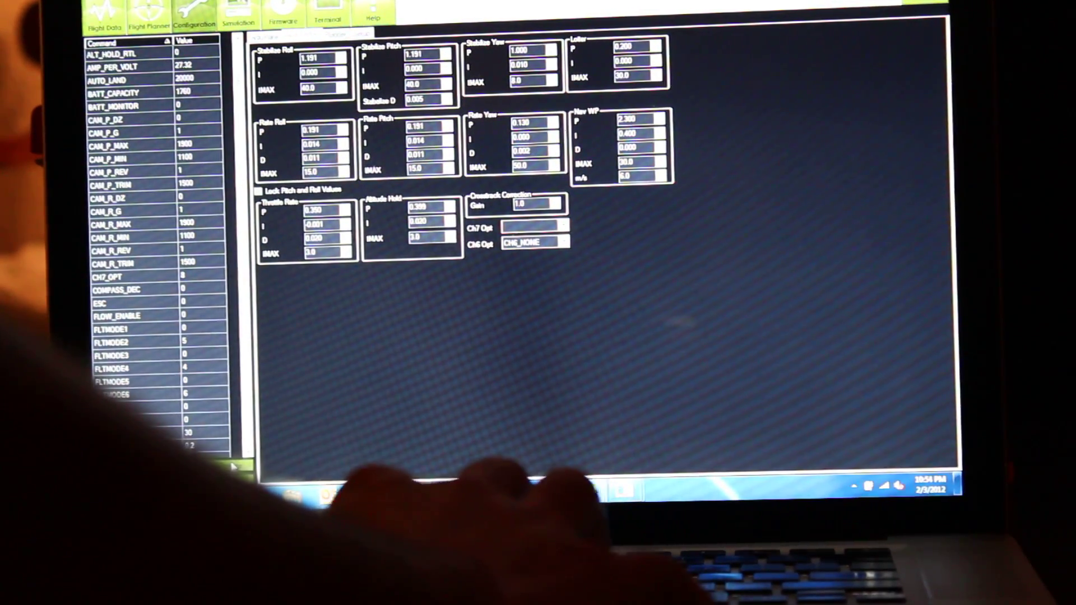